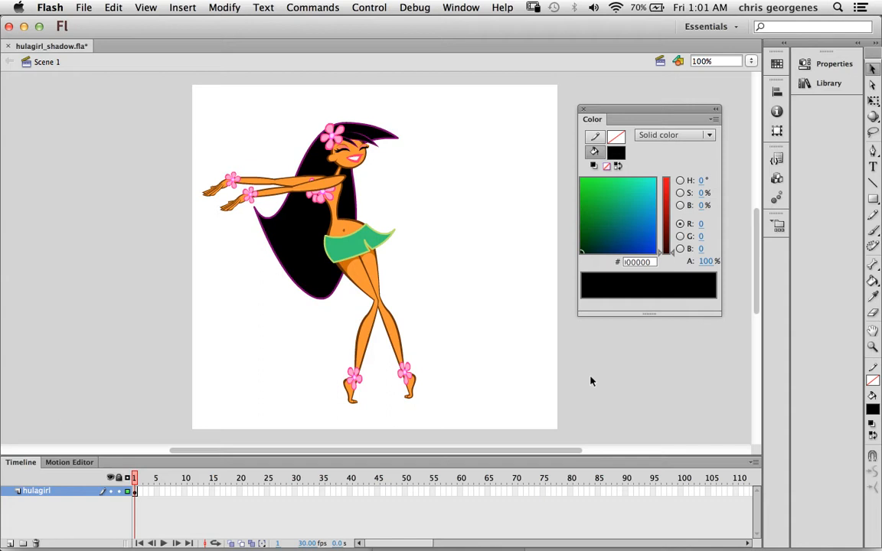
mouse_move(364, 251)
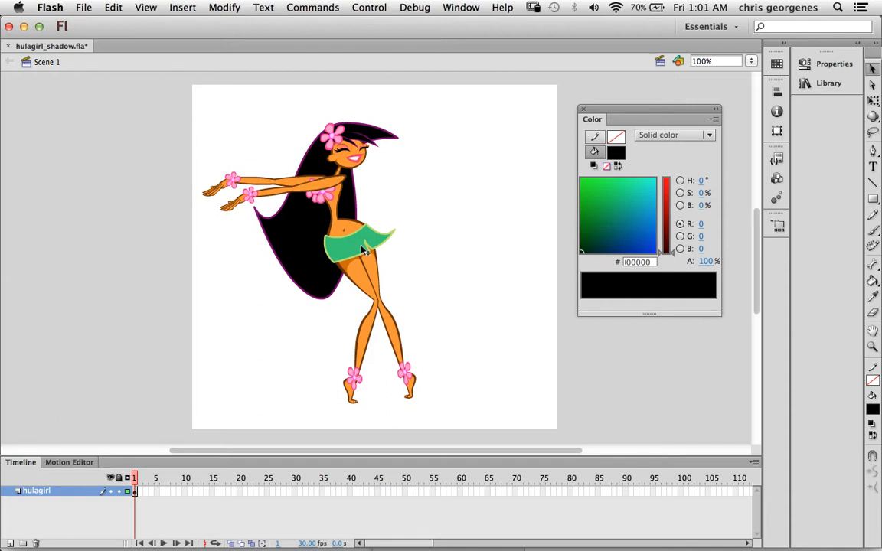
Inspect inside the hula girl clip, return to the main scene and copy the clip.
double_click(360, 245)
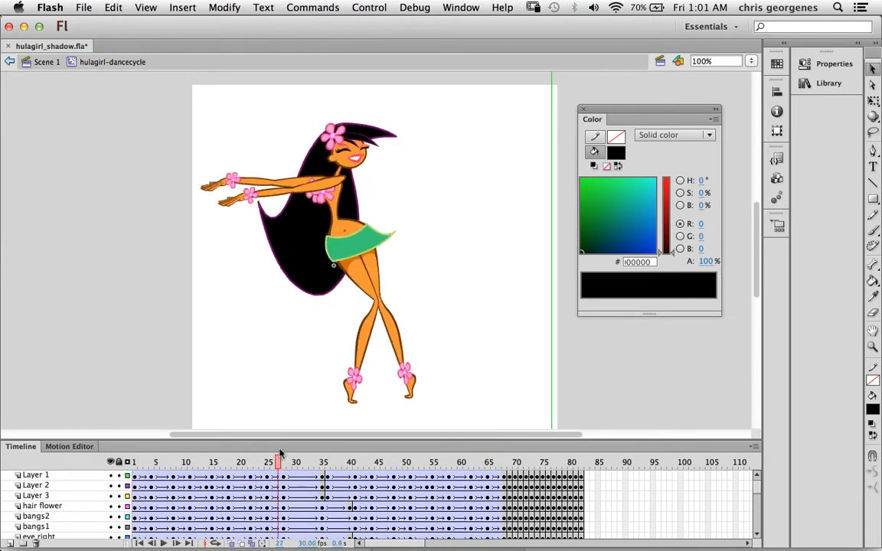
click(542, 462)
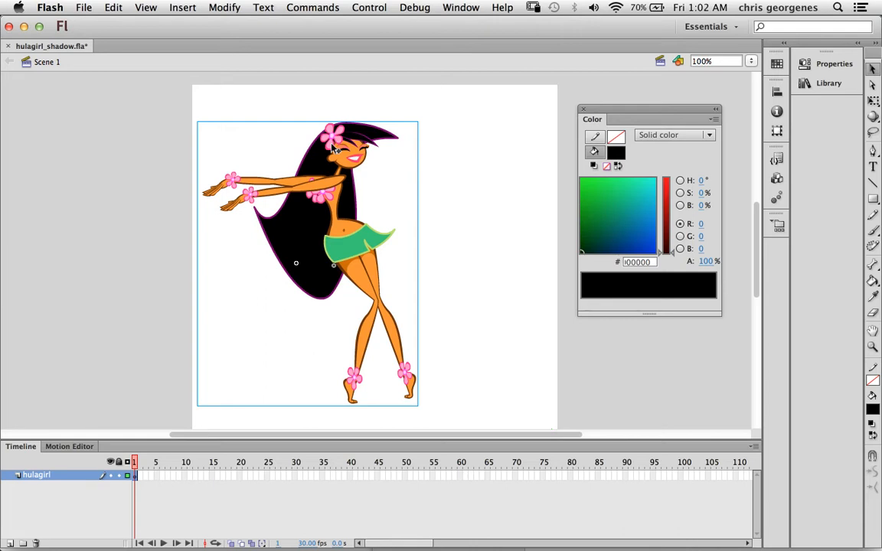
mouse_move(364, 254)
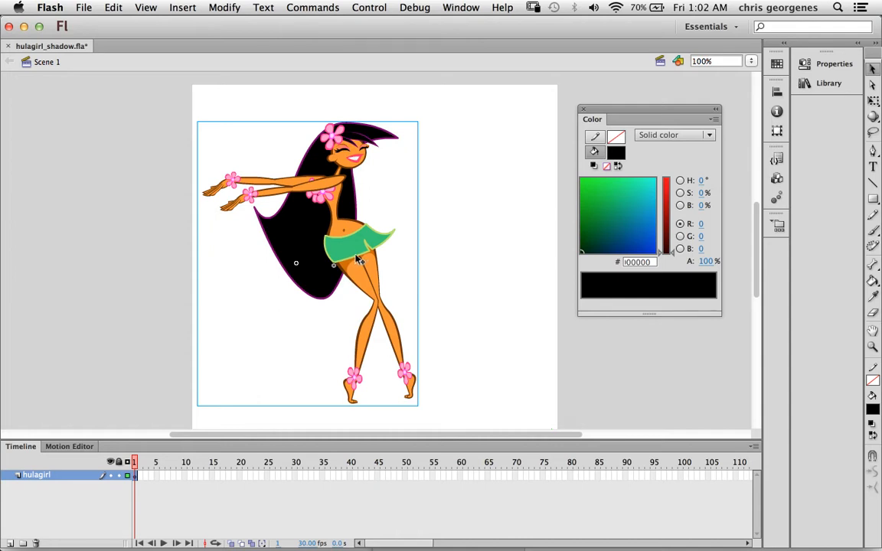
right_click(360, 258)
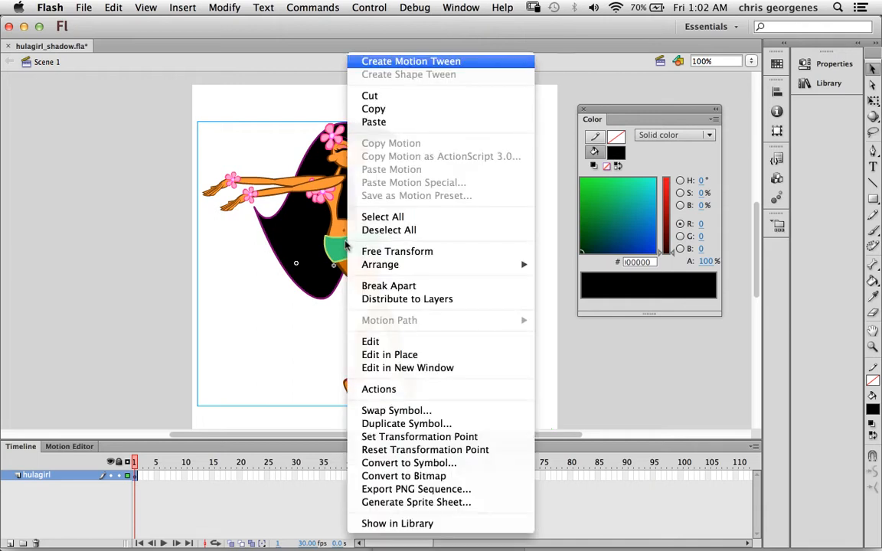
mouse_move(374, 122)
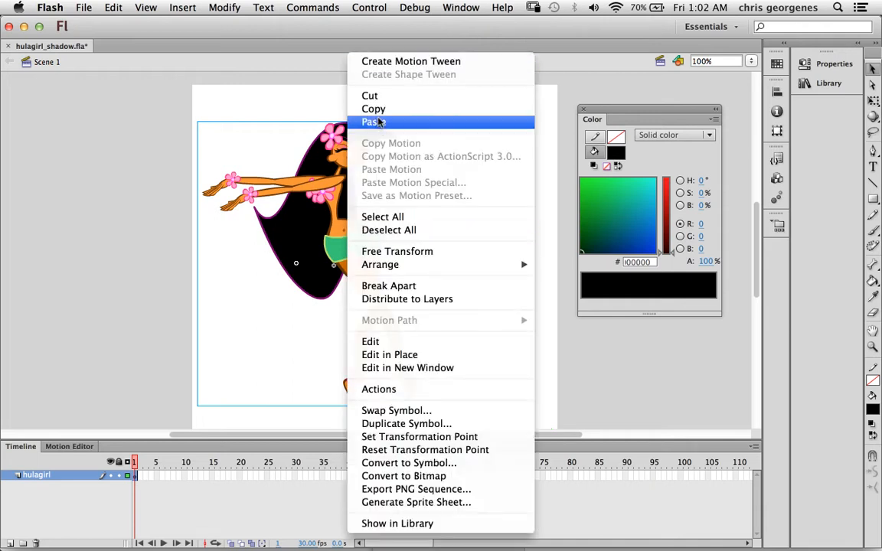
mouse_move(374, 109)
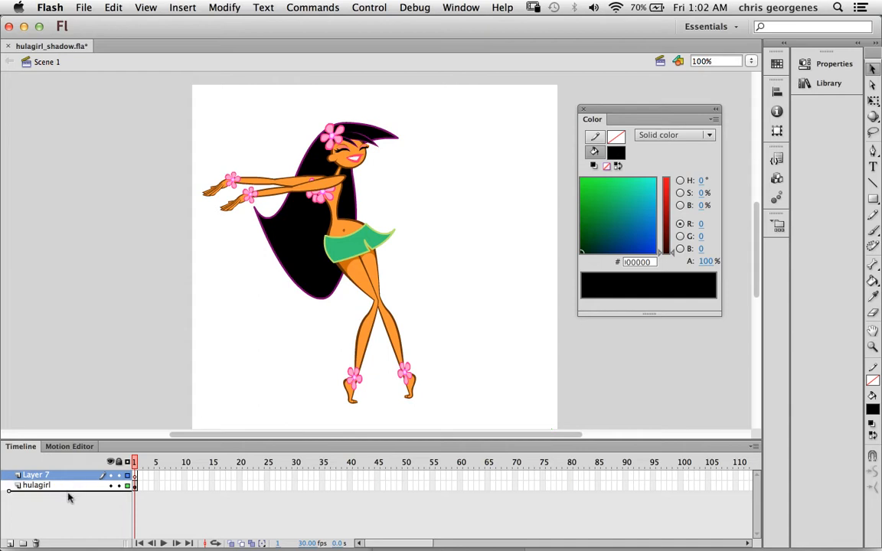
Move the new layer below the hulagirl layer and paste the copy in place on it.
drag(35, 474, 35, 487)
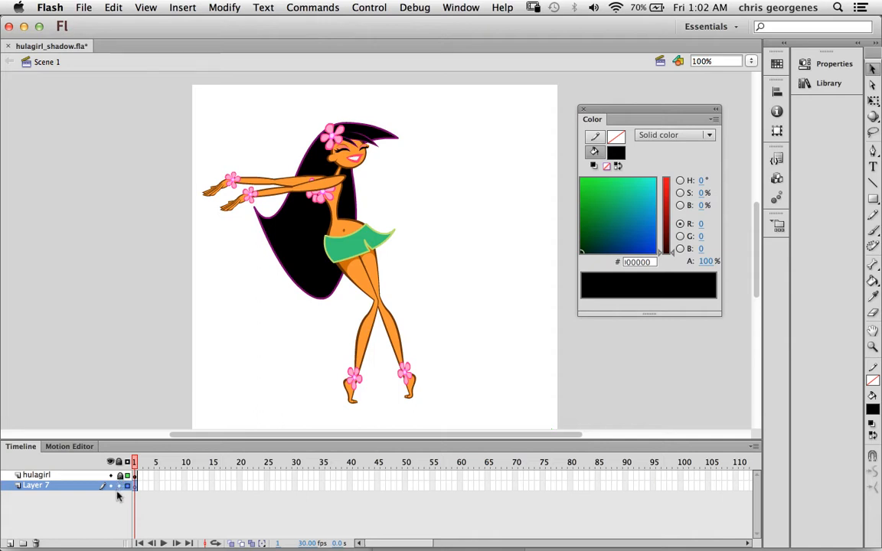
mouse_move(298, 337)
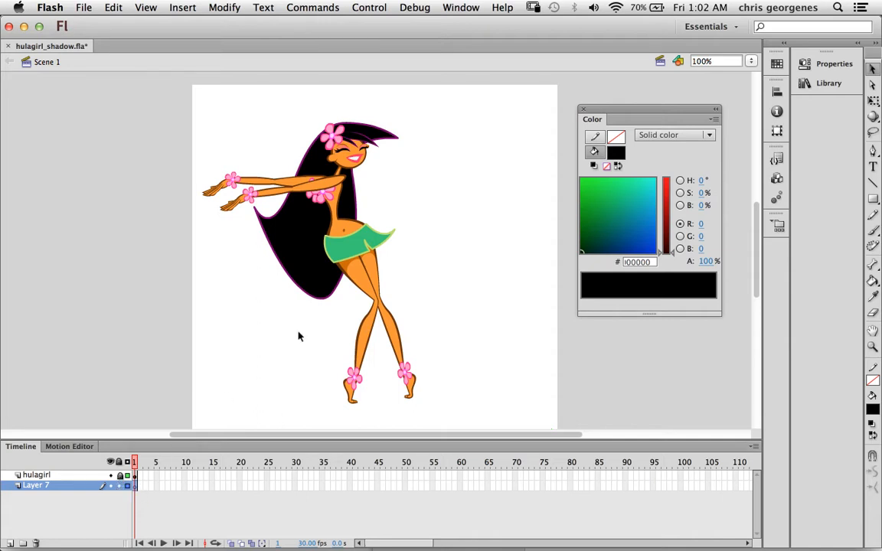
right_click(300, 337)
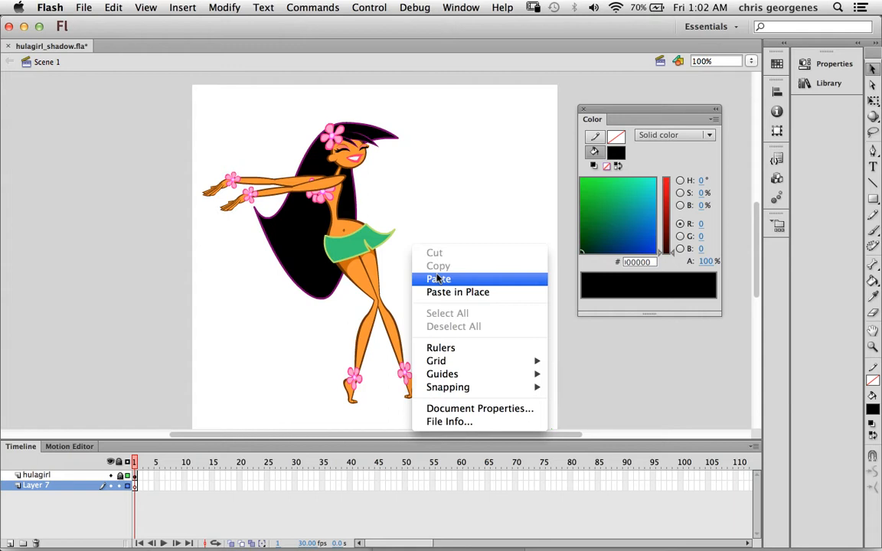
mouse_move(457, 291)
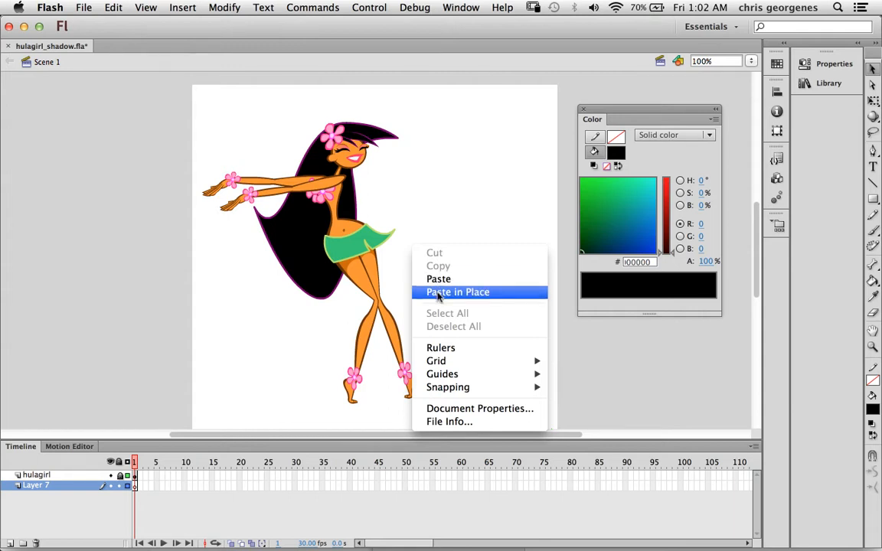
click(457, 291)
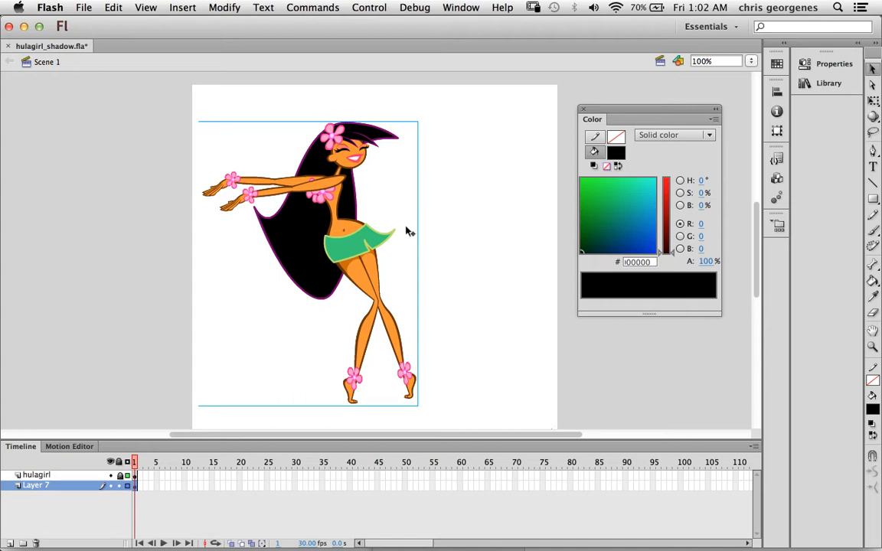
click(128, 486)
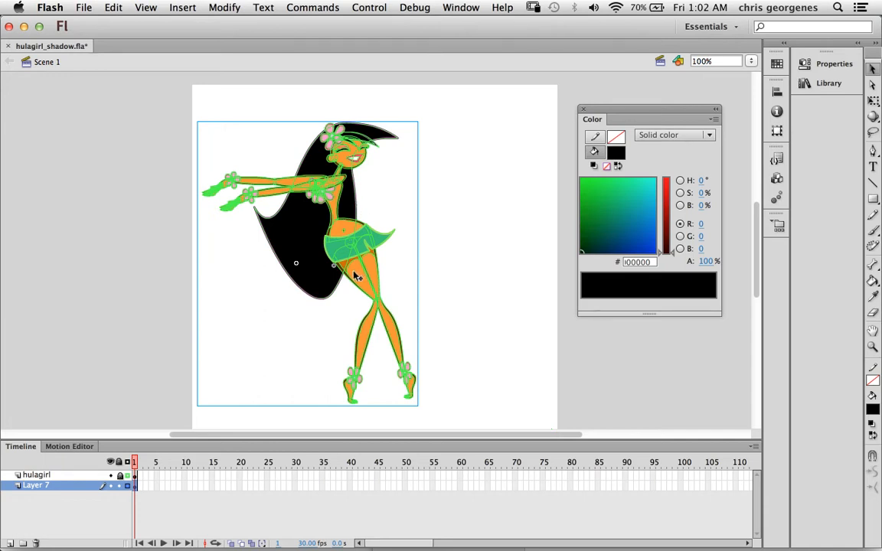
mouse_move(370, 283)
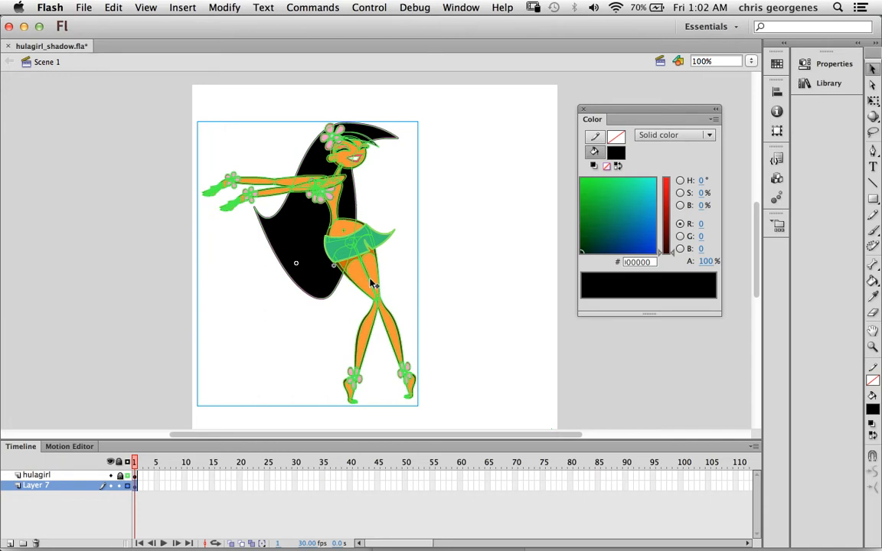
mouse_move(434, 228)
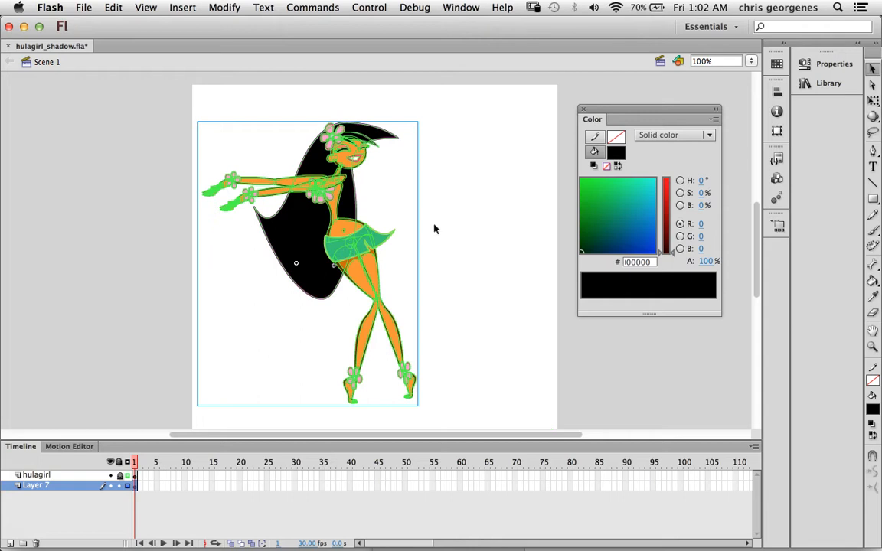
Select the pasted copy with the Free Transform tool to begin shaping the shadow.
click(364, 288)
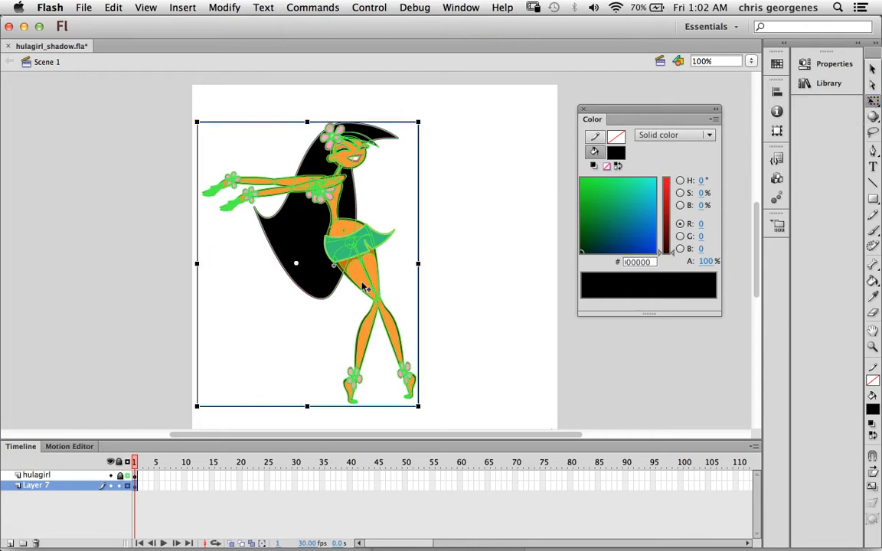
mouse_move(322, 285)
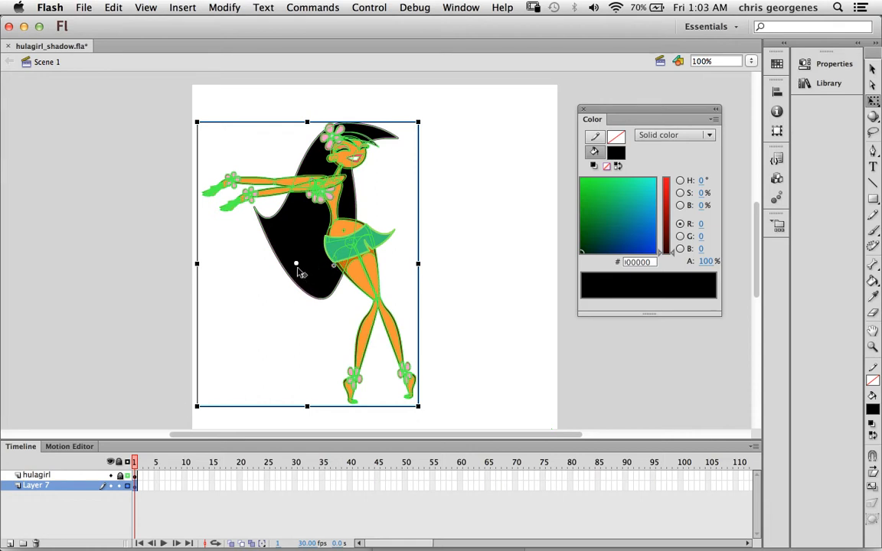
mouse_move(299, 268)
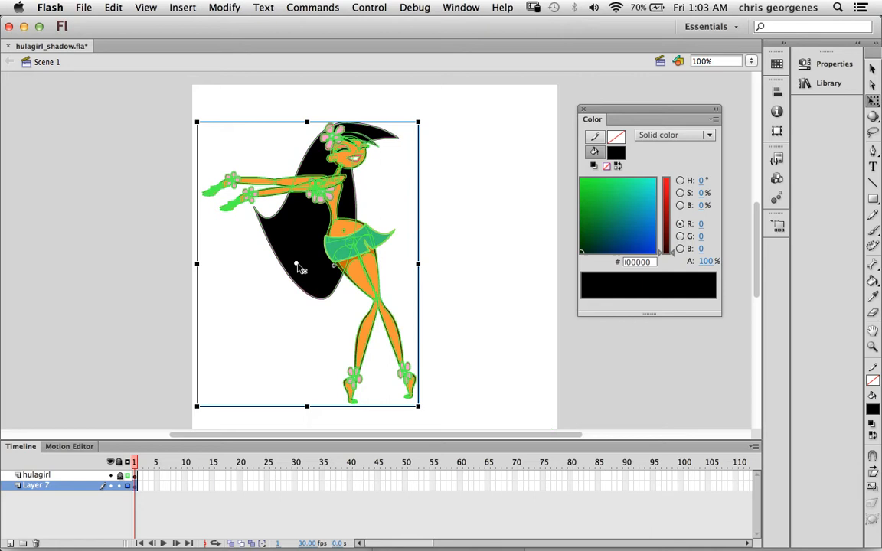
mouse_move(369, 389)
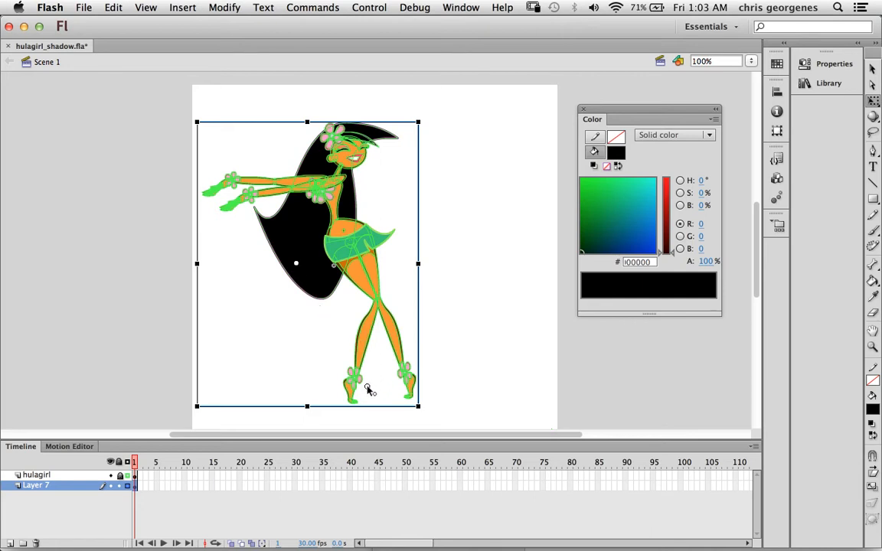
mouse_move(358, 406)
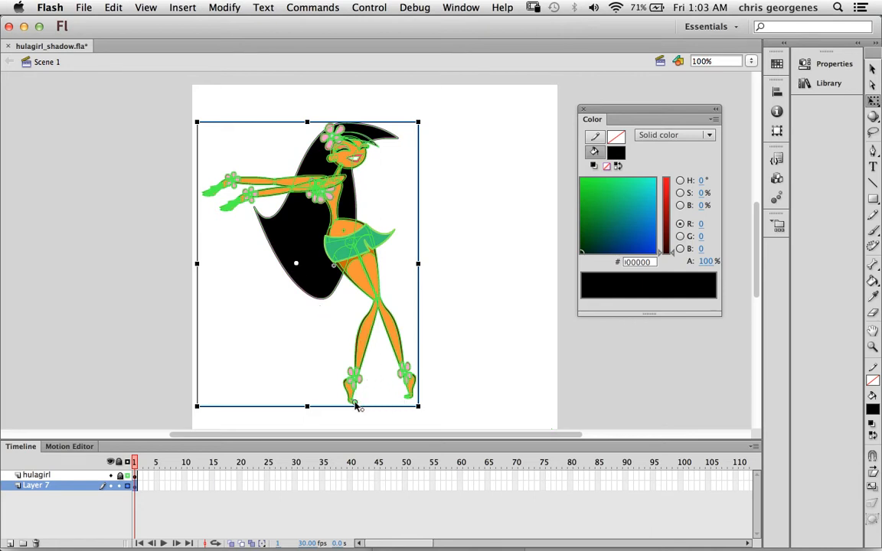
mouse_move(310, 135)
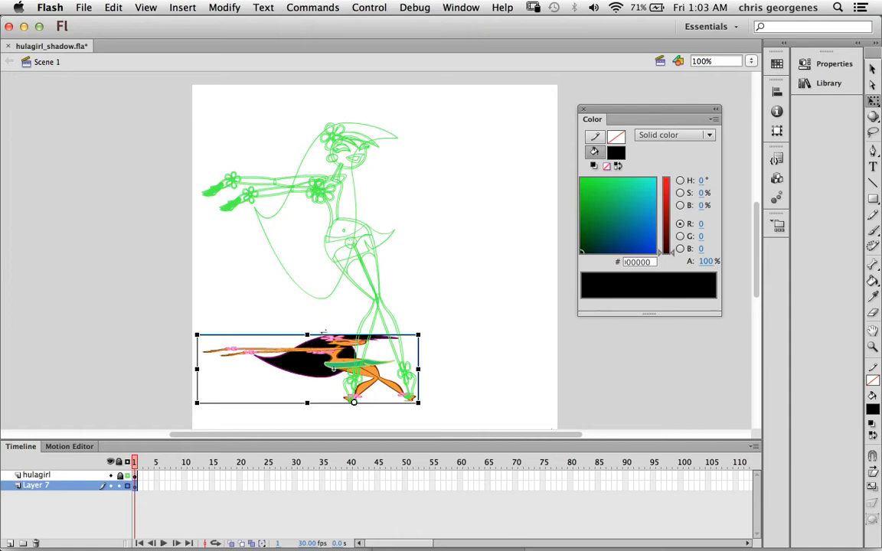
mouse_move(804, 65)
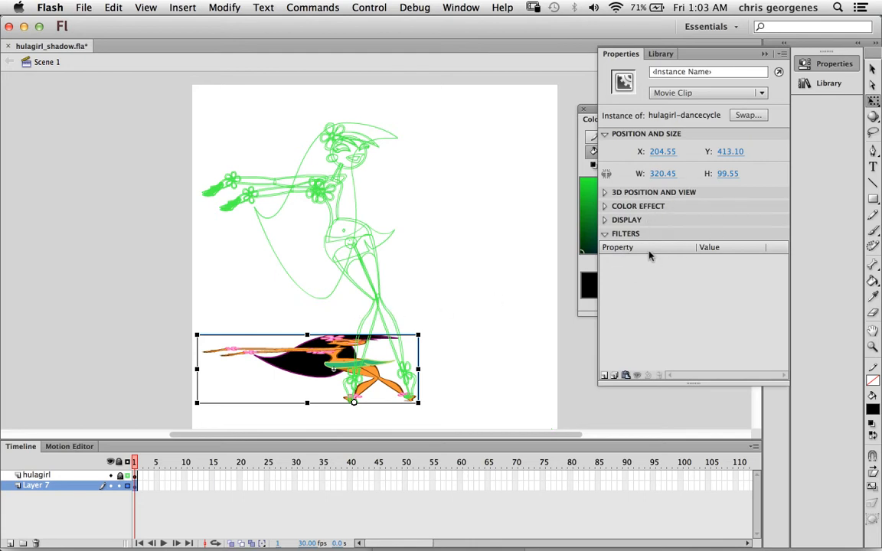
mouse_move(631, 266)
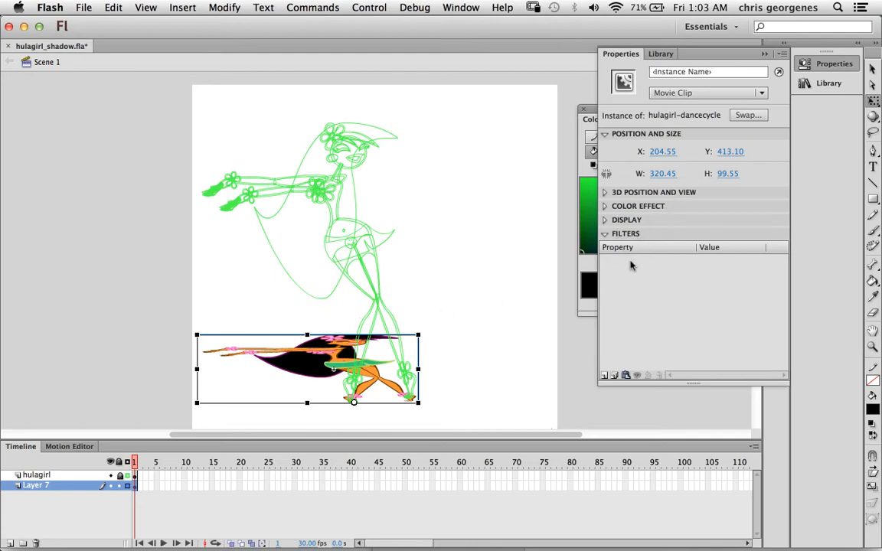
Add a Drop Shadow filter to the copy and set its Distance to 0 px.
click(603, 375)
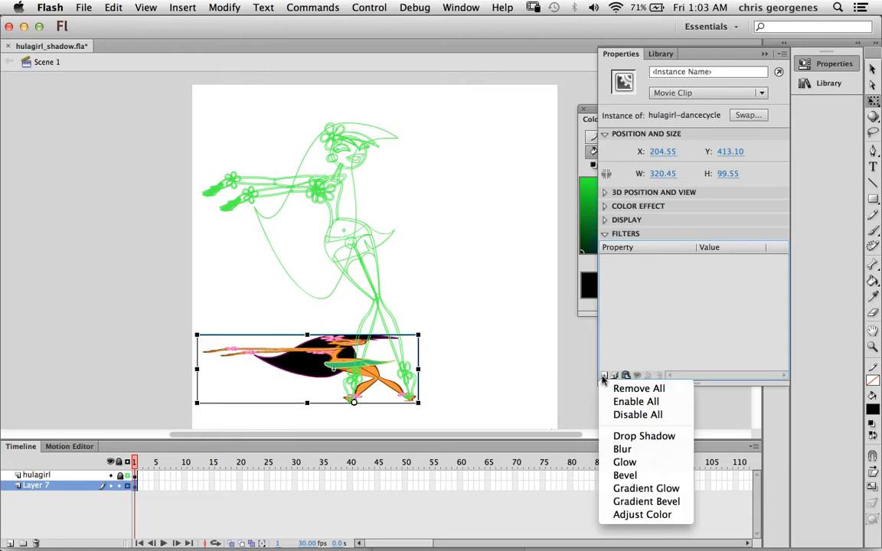
mouse_move(639, 389)
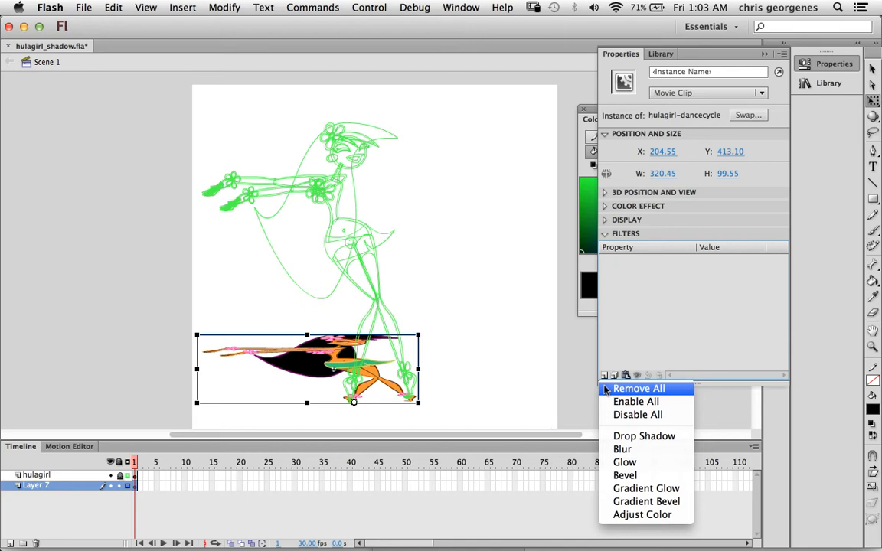
click(643, 435)
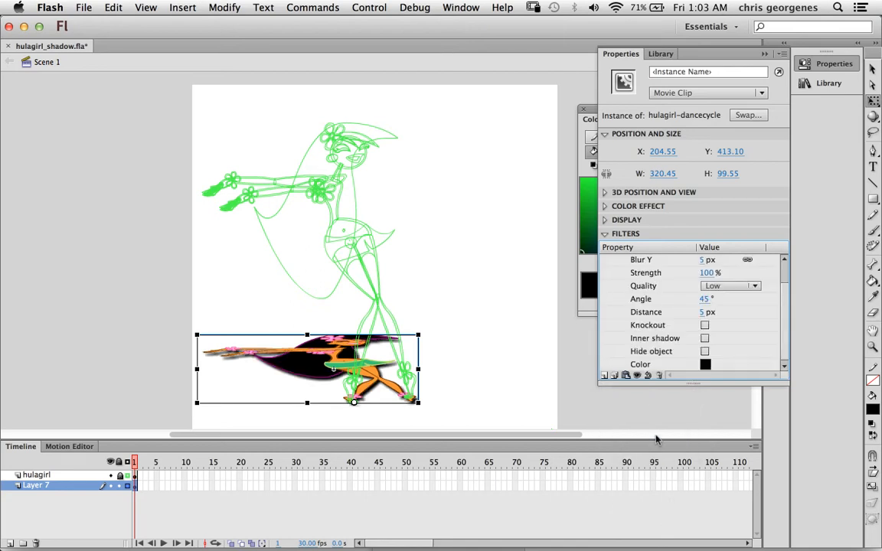
mouse_move(640, 432)
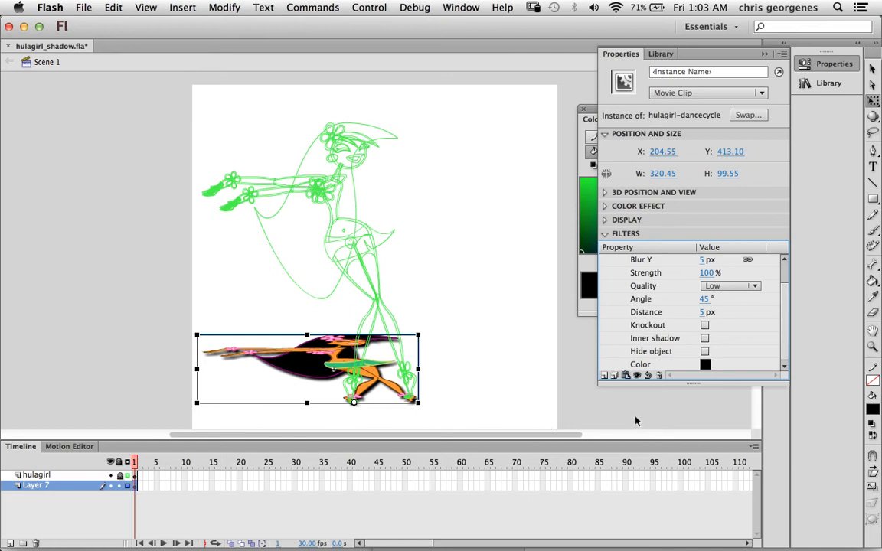
mouse_move(680, 344)
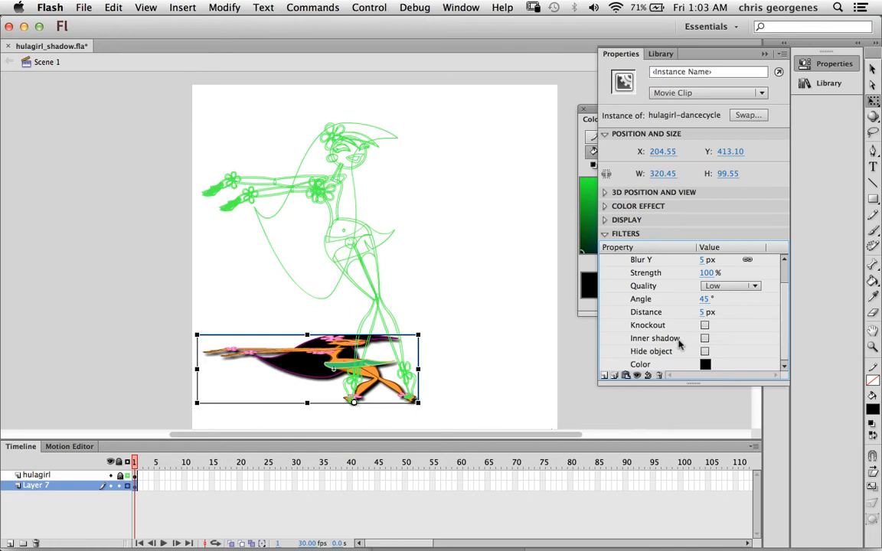
scroll(up, 3)
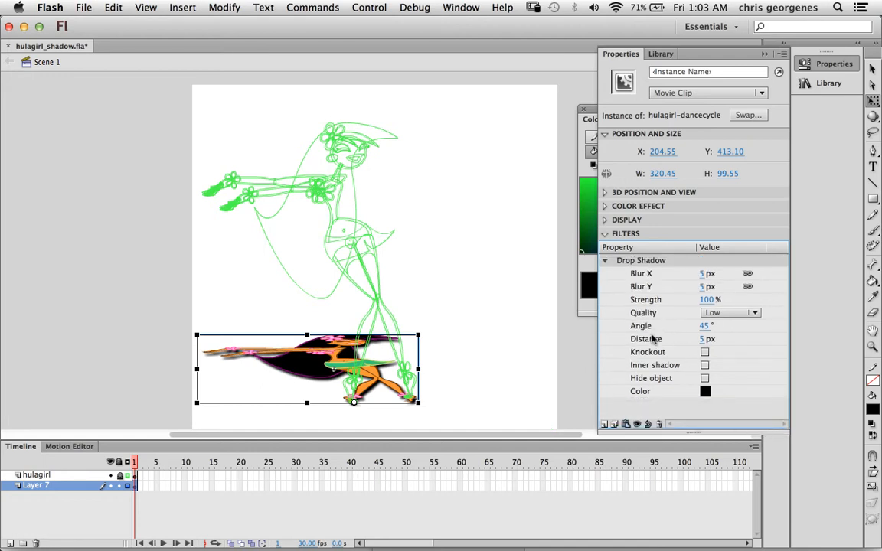
double_click(703, 338)
text(0)
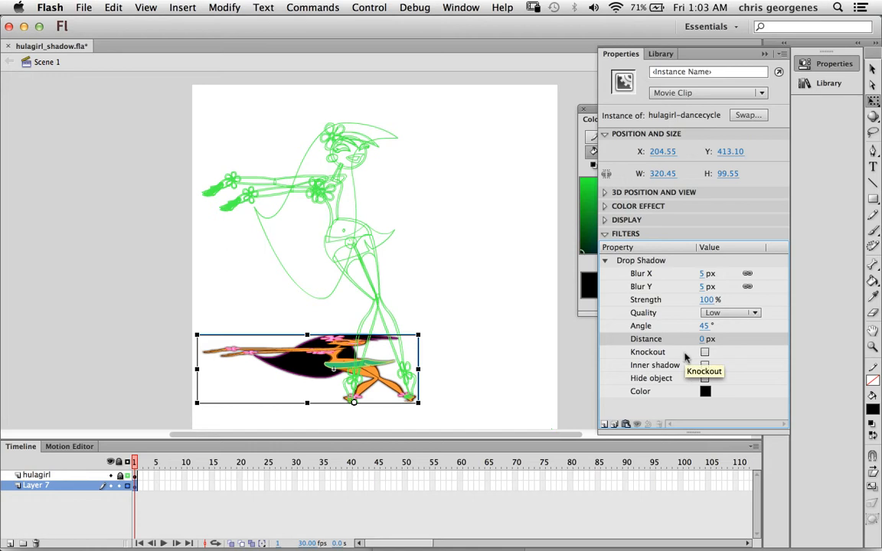
mouse_move(712, 362)
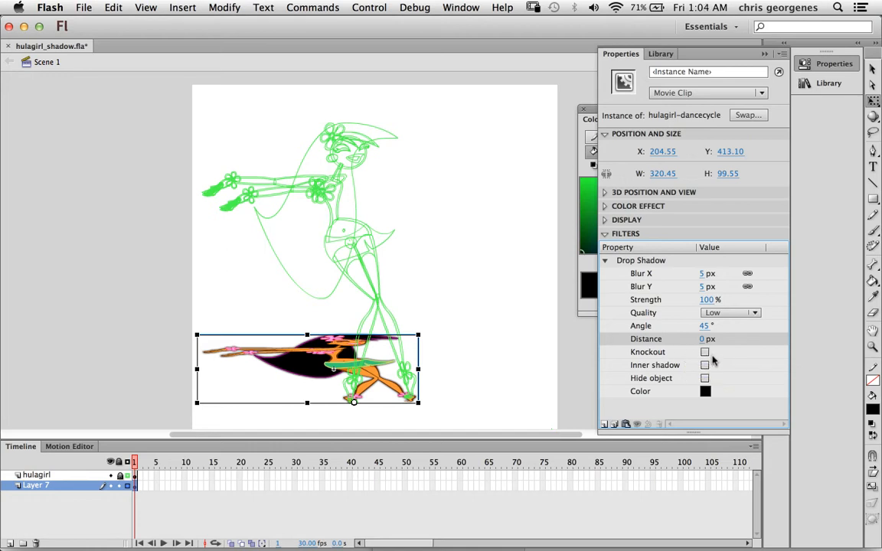
mouse_move(704, 378)
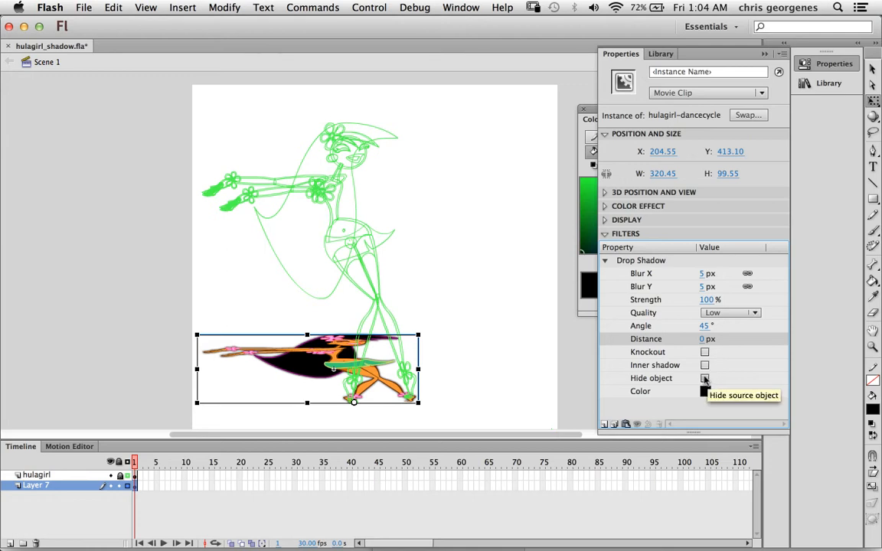
Enable Hide object on the drop shadow and lower its Strength to 29%.
click(704, 378)
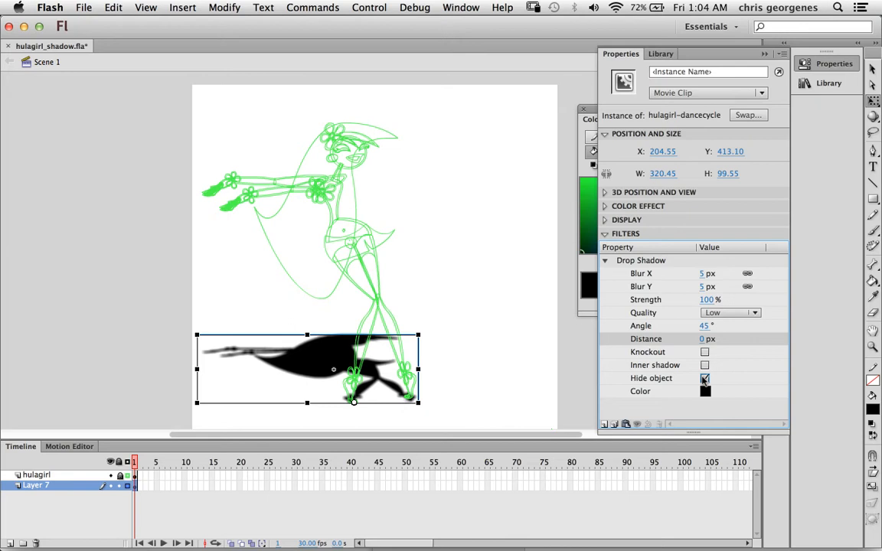
click(705, 377)
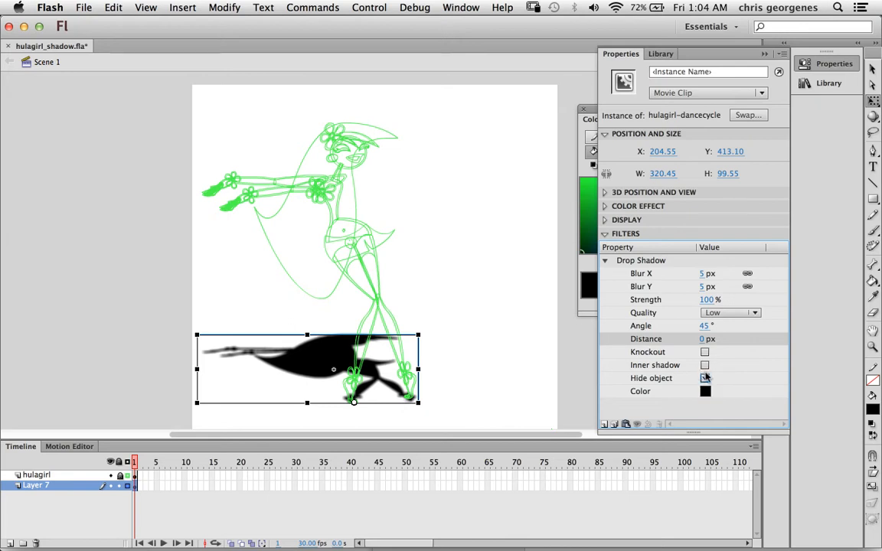
mouse_move(677, 364)
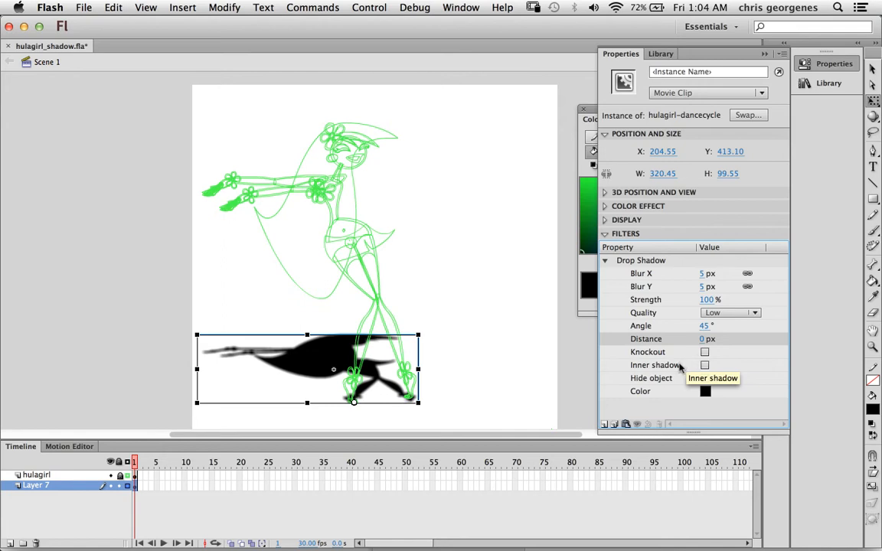
click(705, 378)
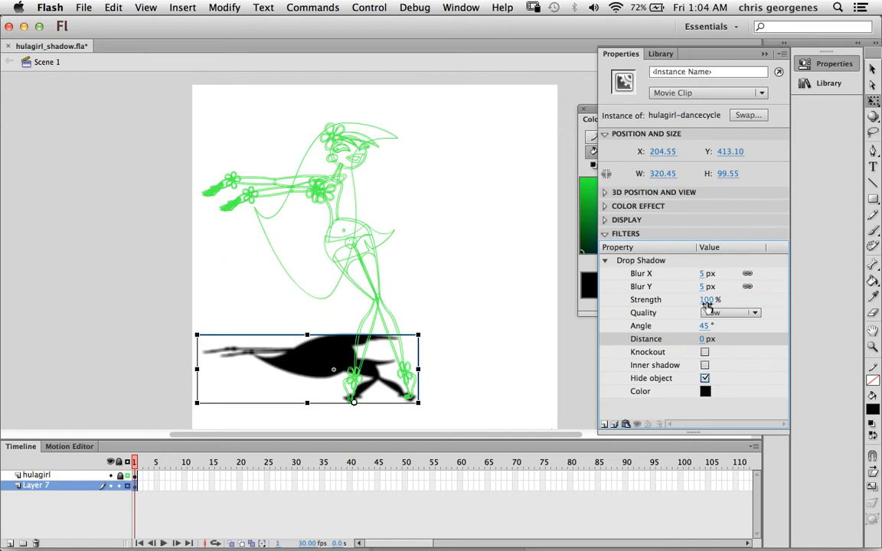
mouse_move(706, 298)
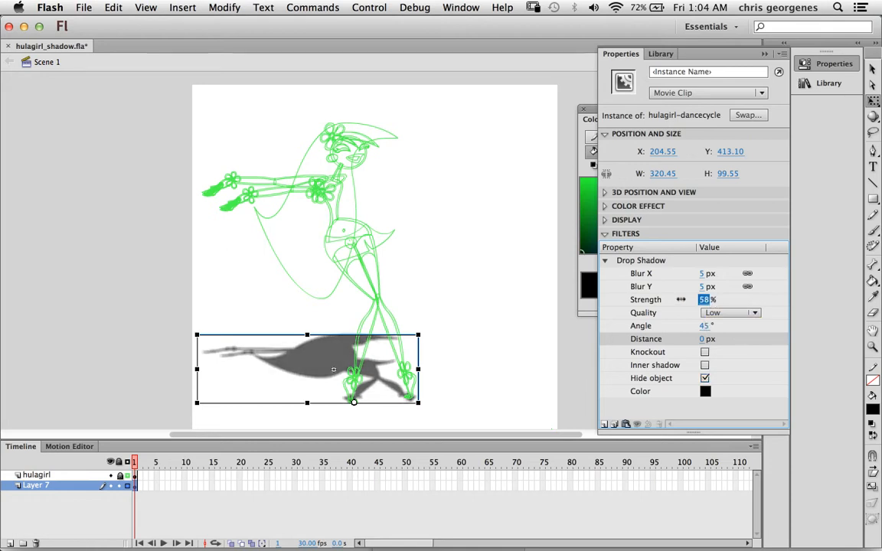
text(33)
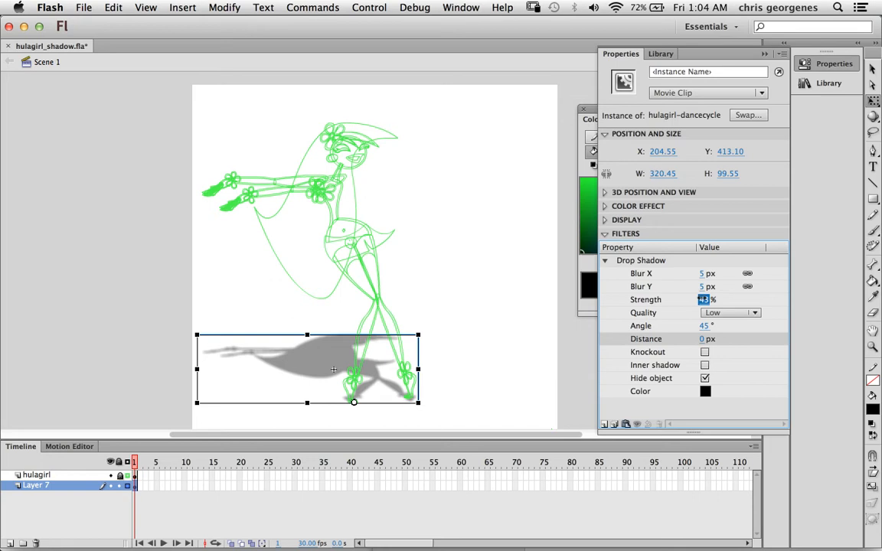
text(29)
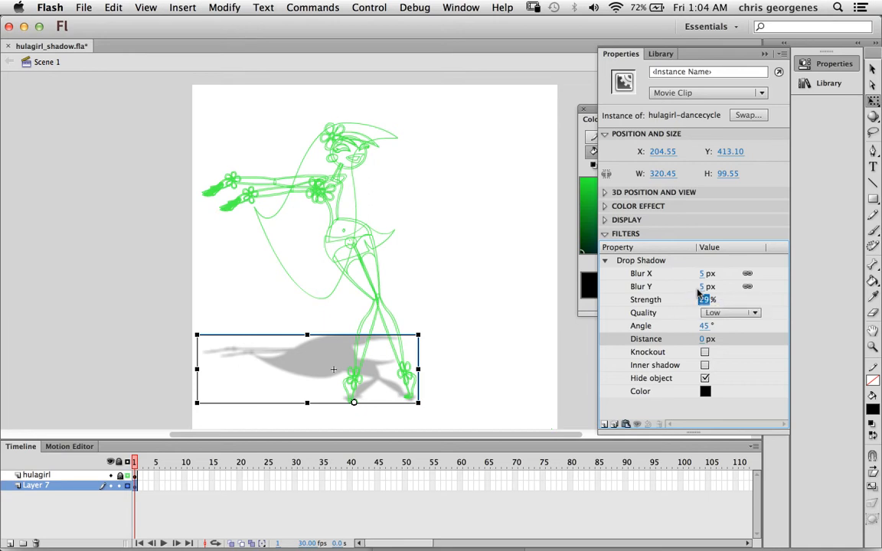
mouse_move(703, 299)
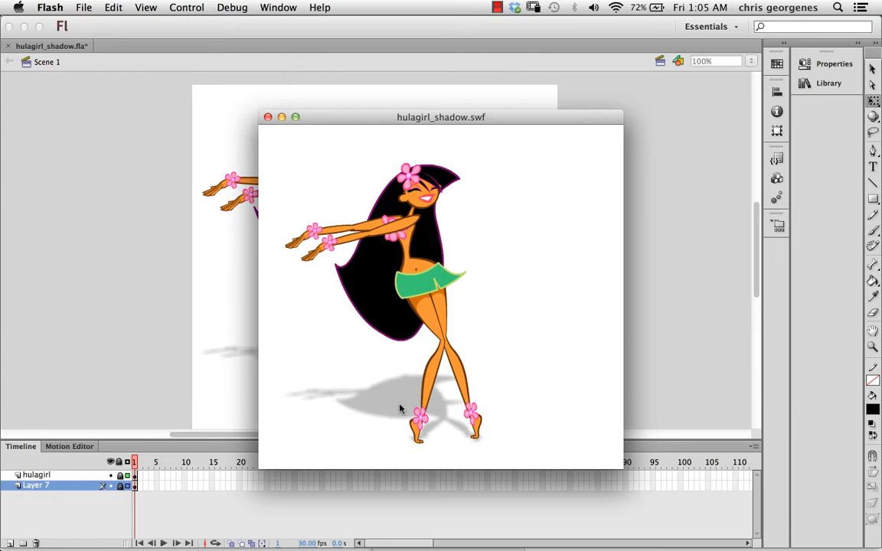
click(268, 117)
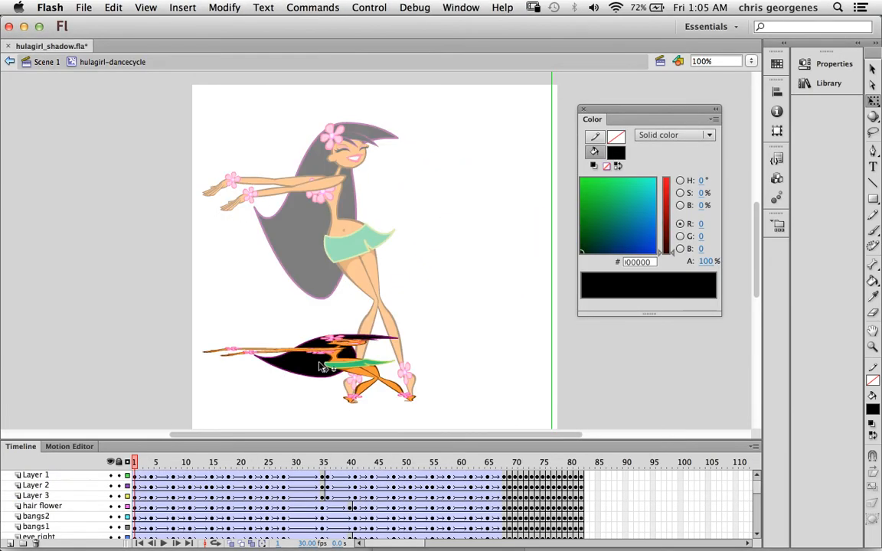
click(354, 462)
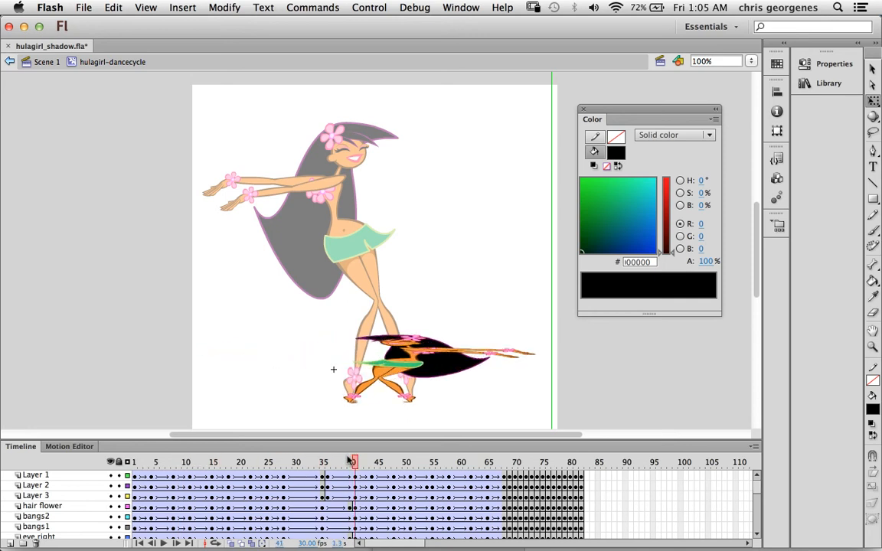
click(178, 463)
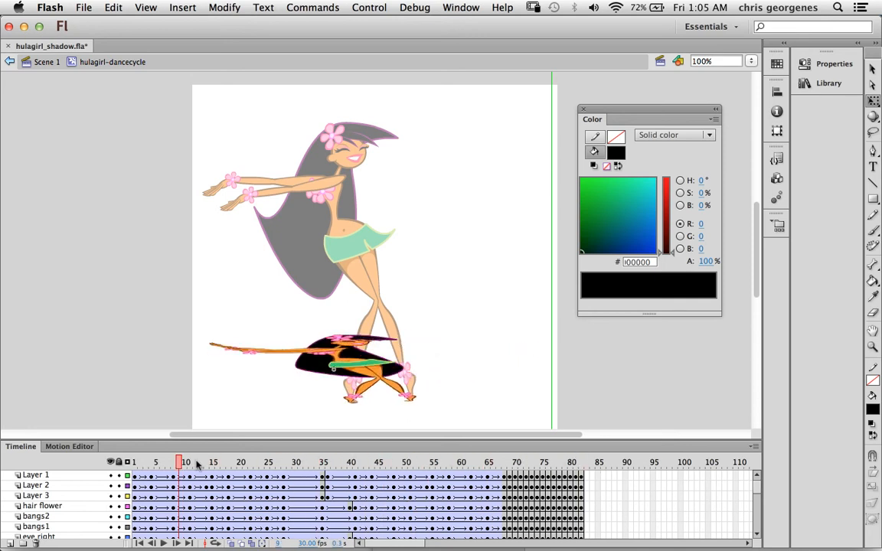
click(46, 61)
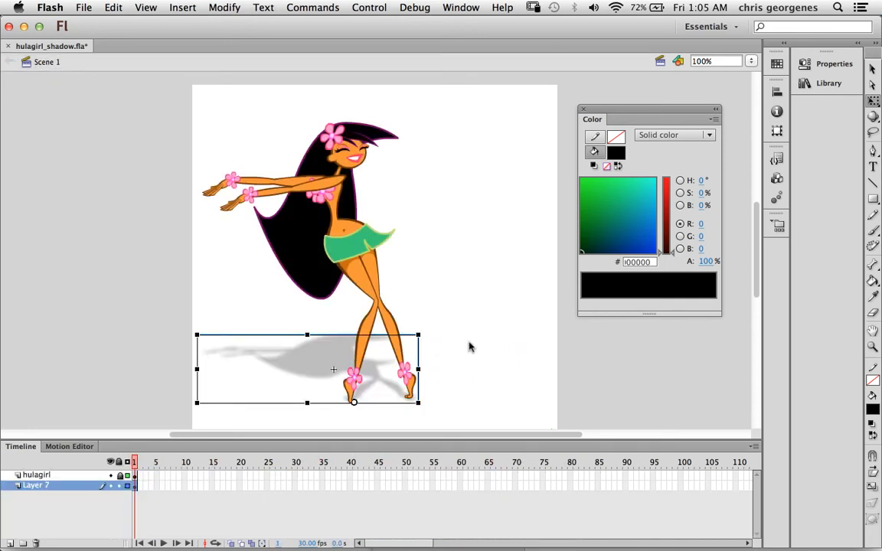
Toggle Hide object on the shadow clip and check the result in a test movie.
click(833, 64)
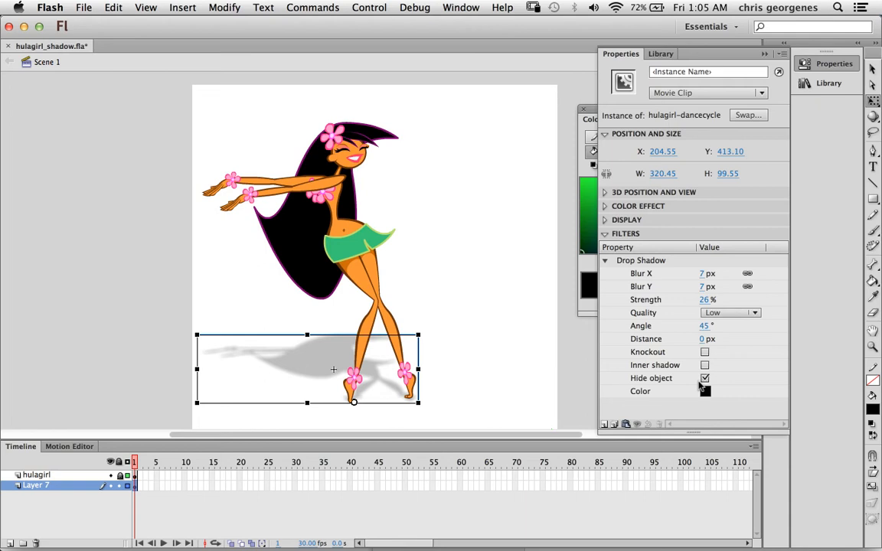
click(704, 378)
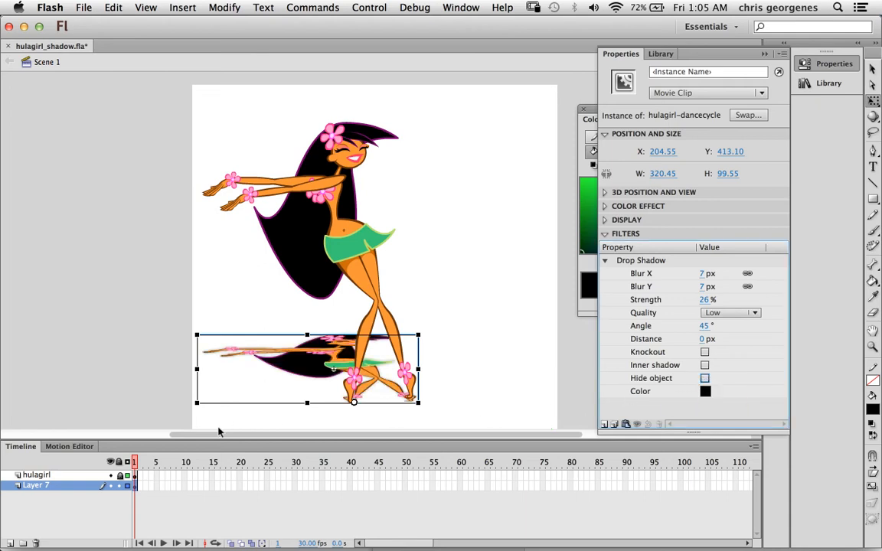
click(704, 378)
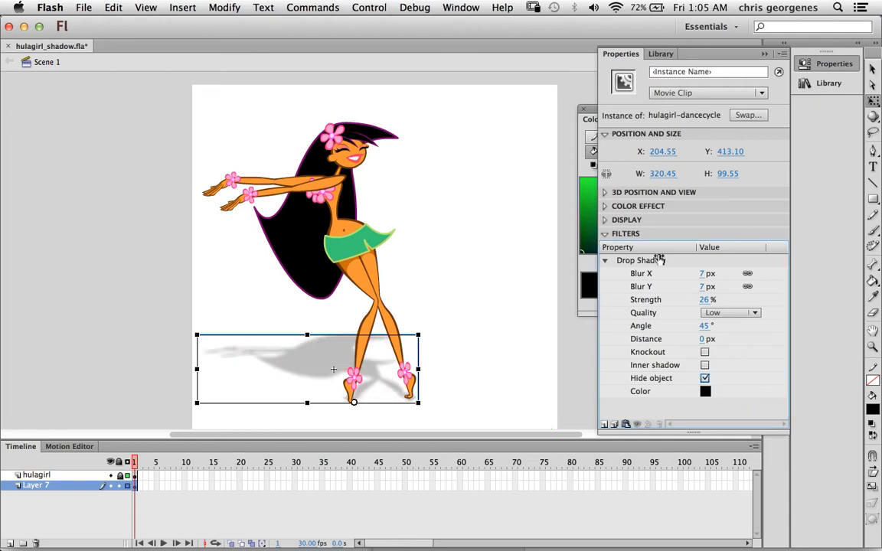
mouse_move(670, 392)
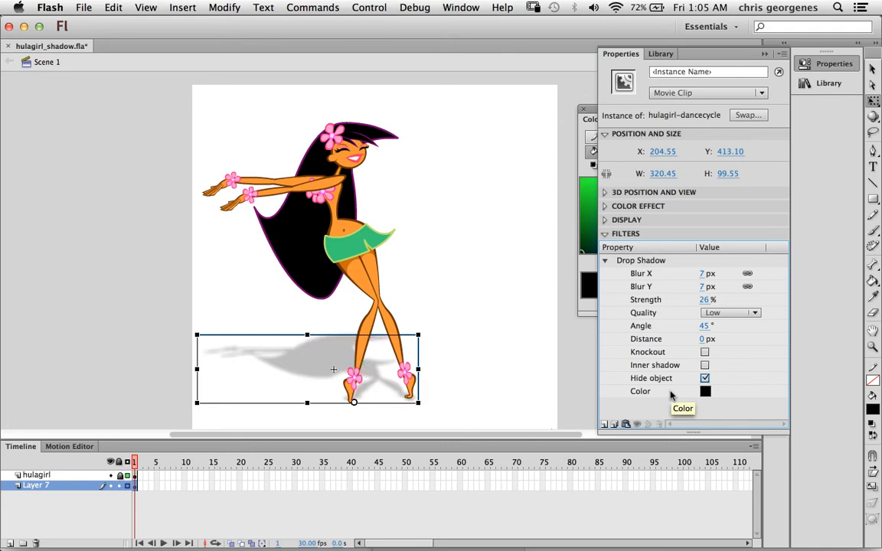
click(705, 392)
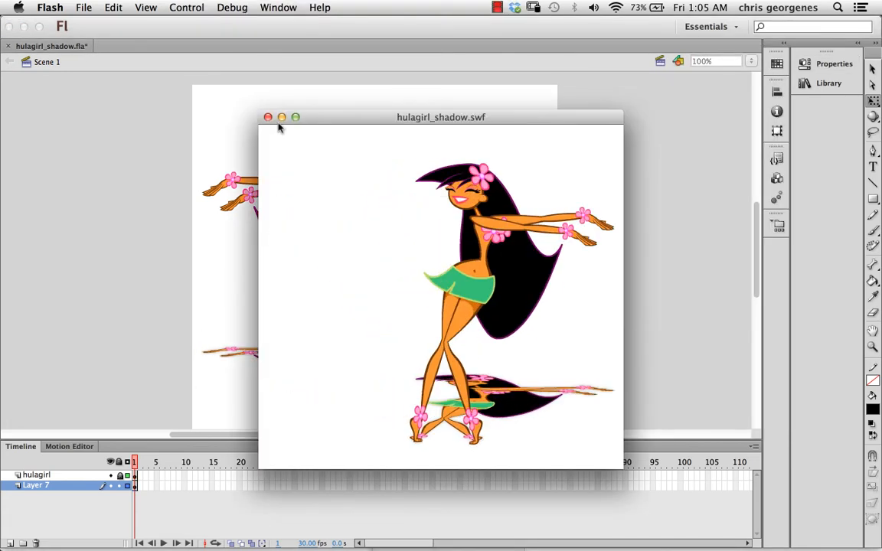
Close the test preview and leave Hide object unchecked so the copy shows beneath the shadow.
click(267, 116)
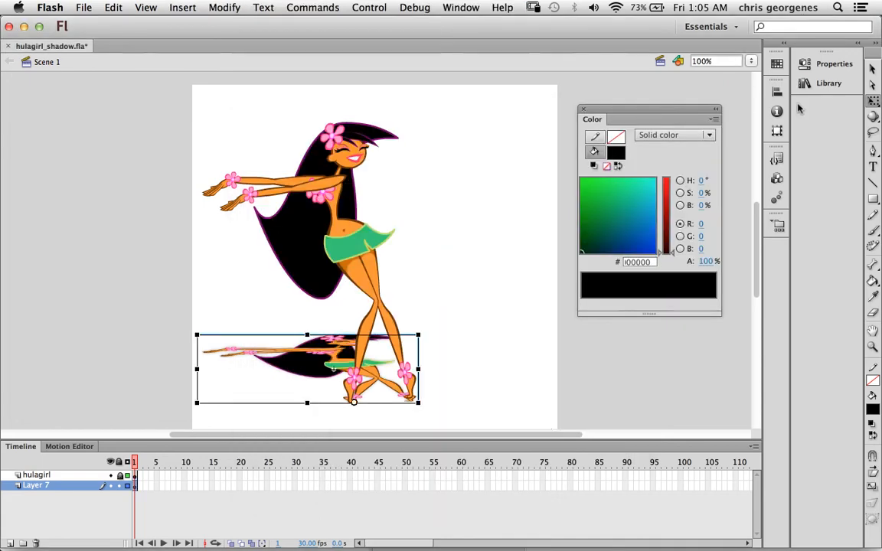
click(704, 378)
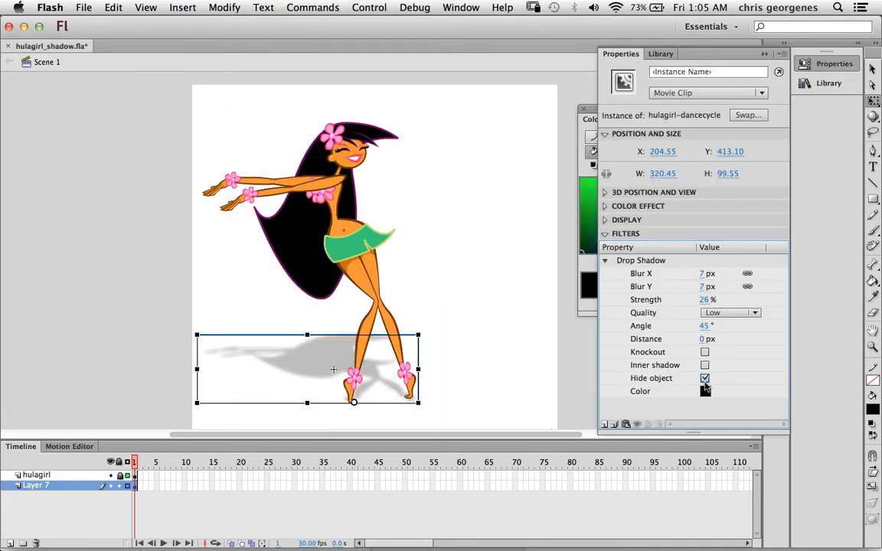
click(704, 378)
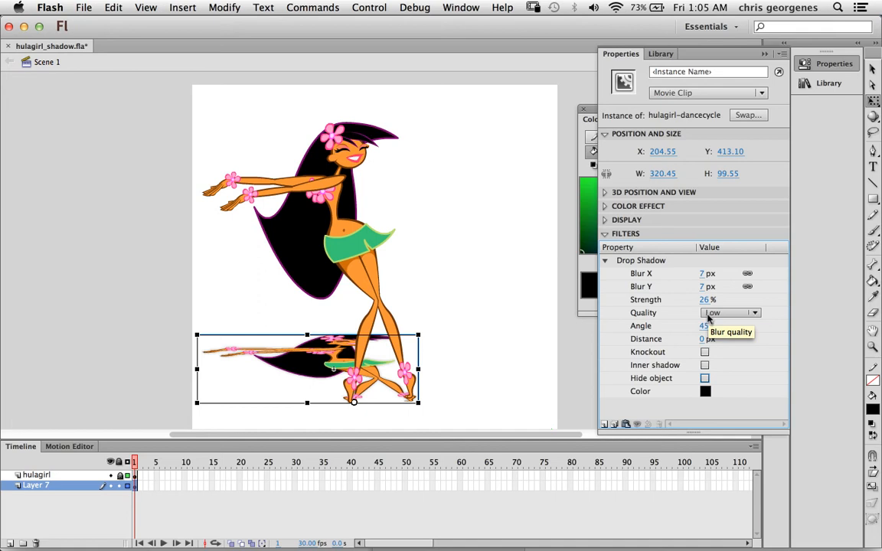
mouse_move(732, 380)
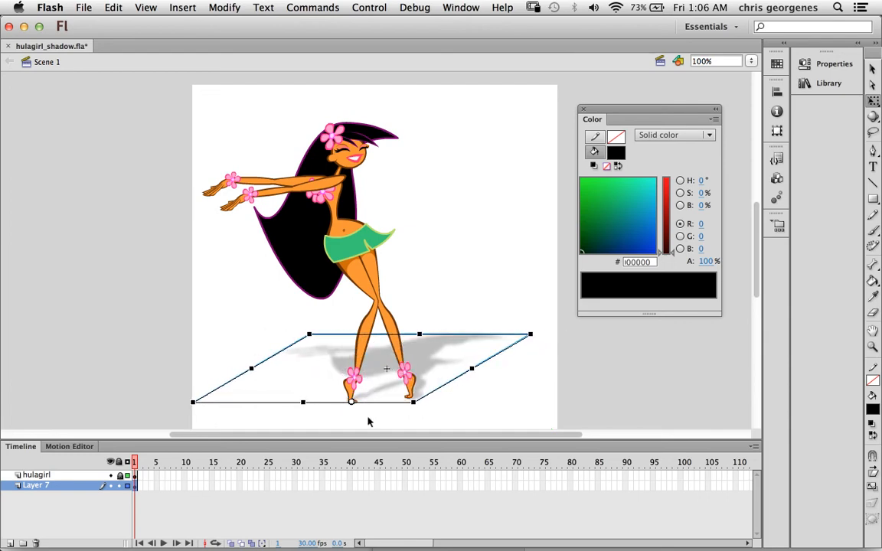
mouse_move(435, 375)
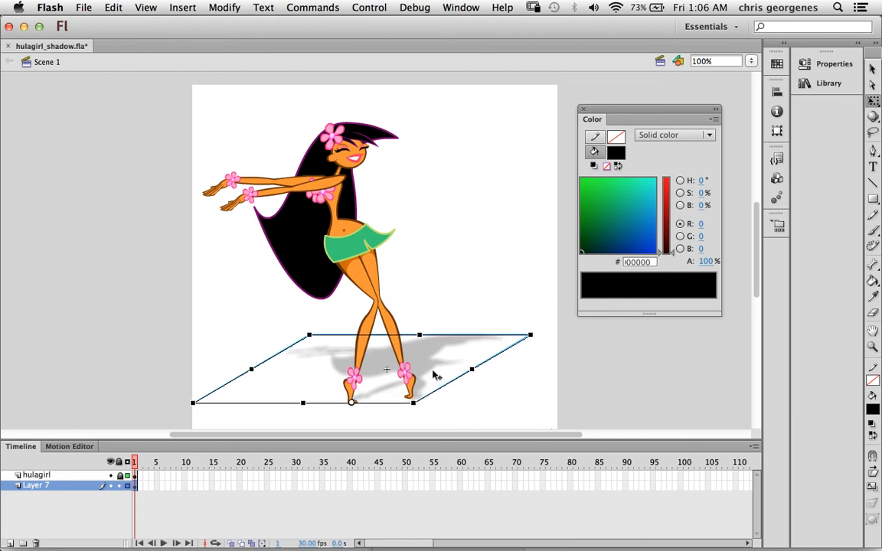